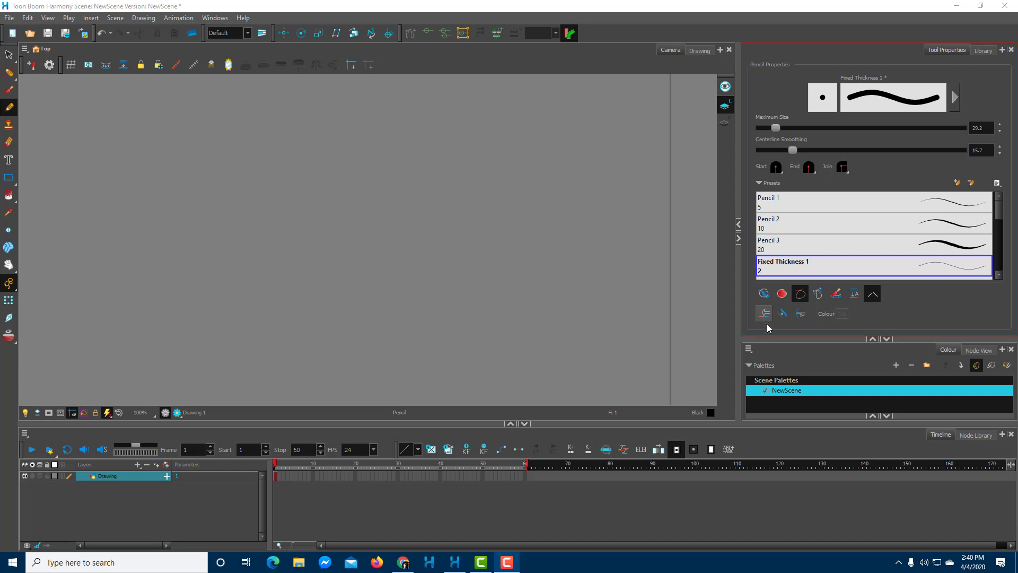
mouse_move(71, 216)
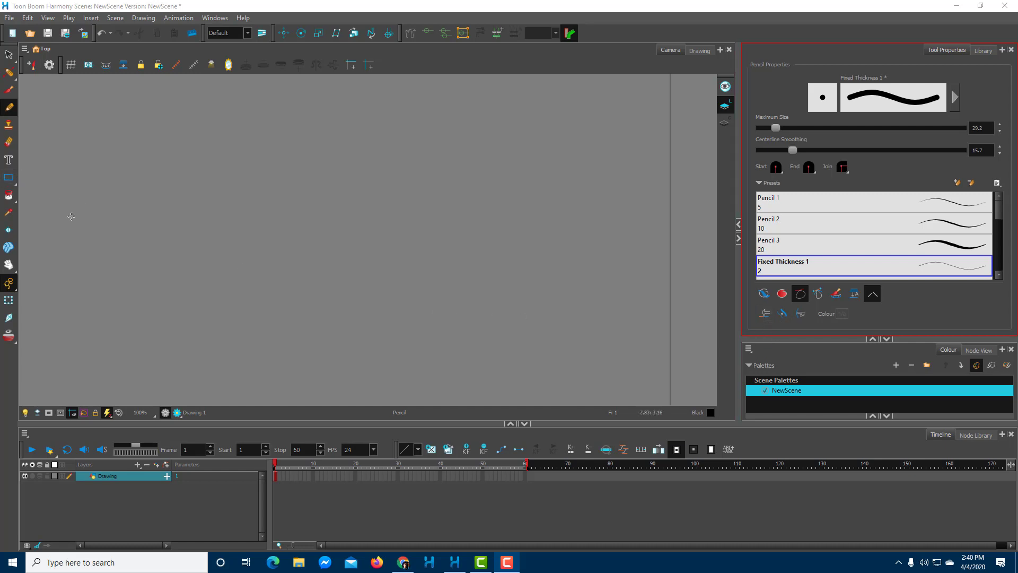
mouse_move(88, 149)
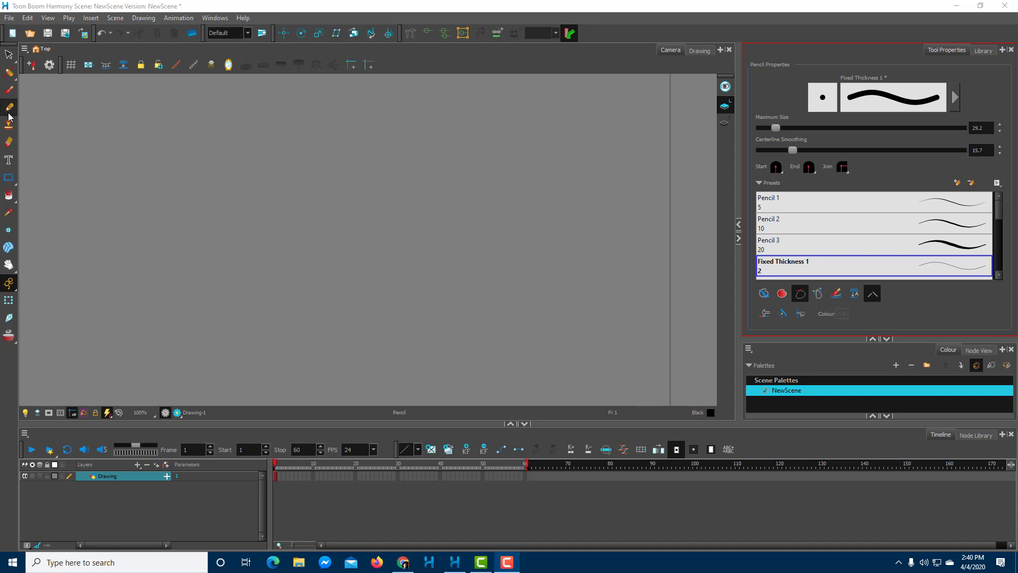
mouse_move(257, 206)
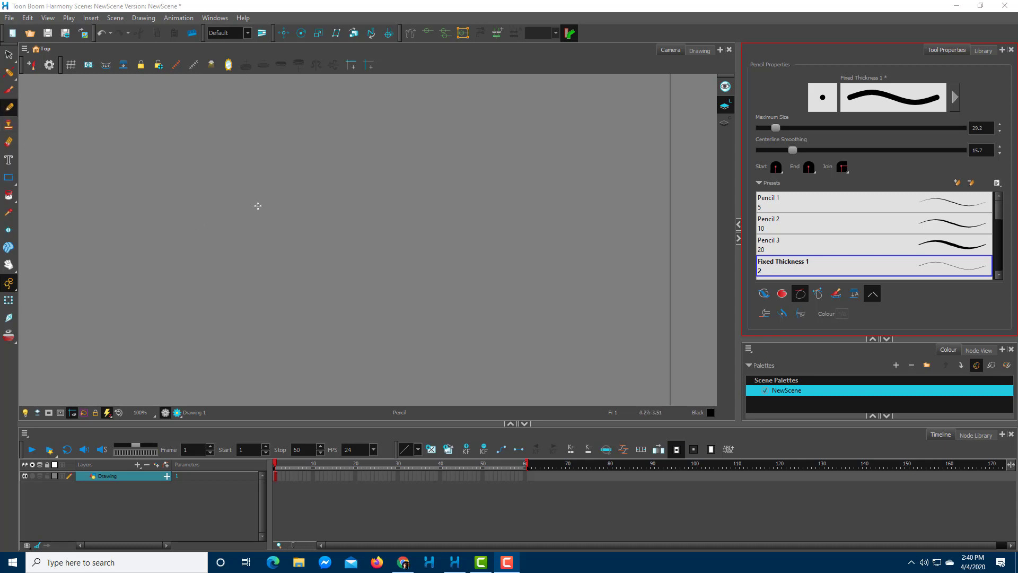
mouse_move(145, 293)
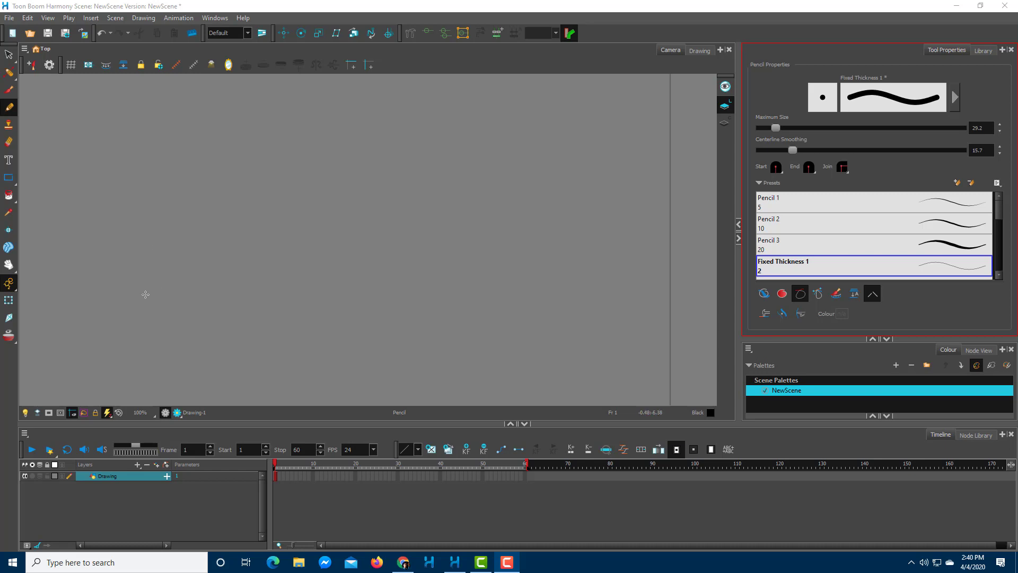
Draw a rough freehand circle on the left of the canvas.
drag(208, 143, 172, 269)
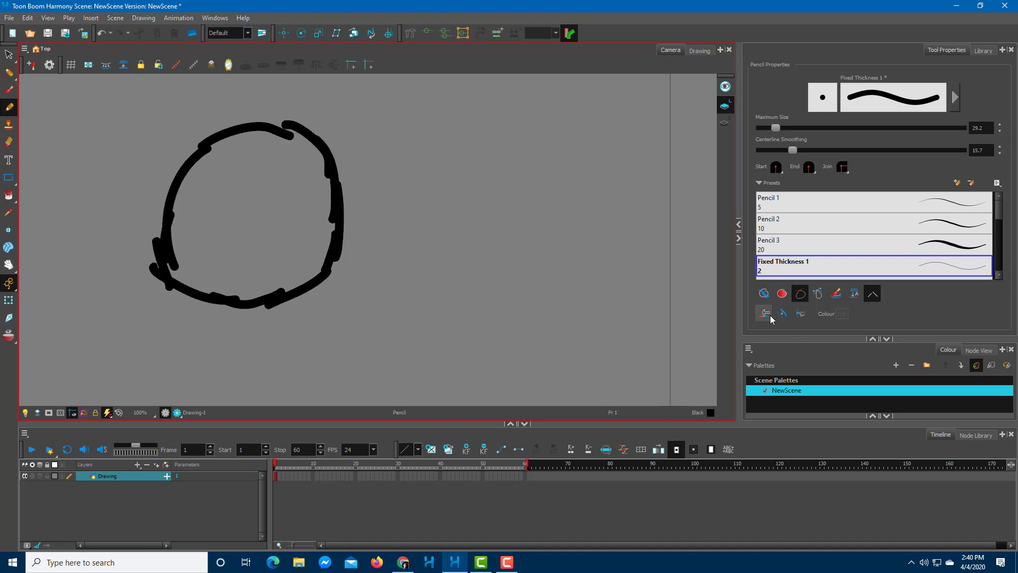
mouse_move(764, 313)
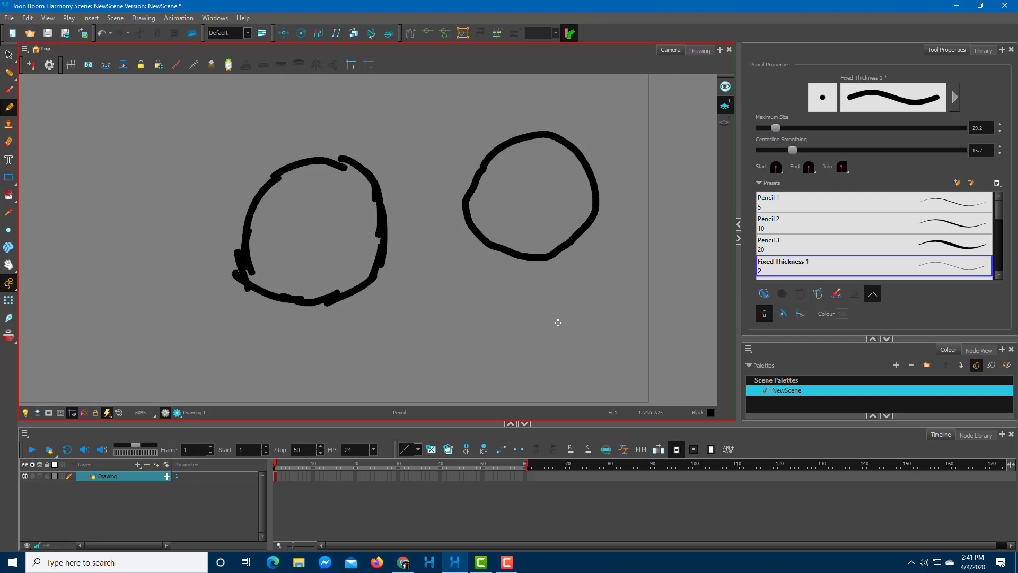
mouse_move(536, 234)
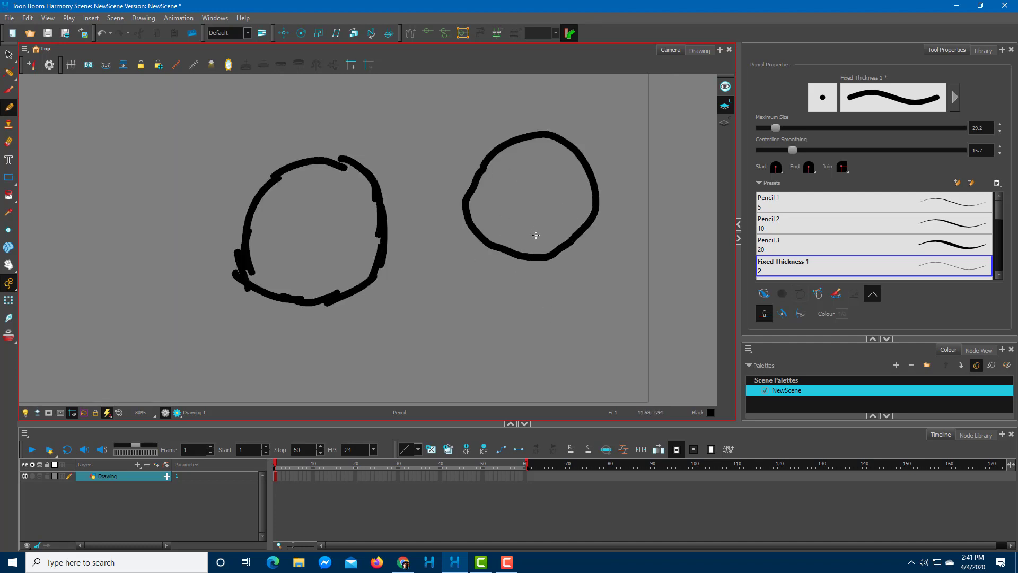
mouse_move(34, 101)
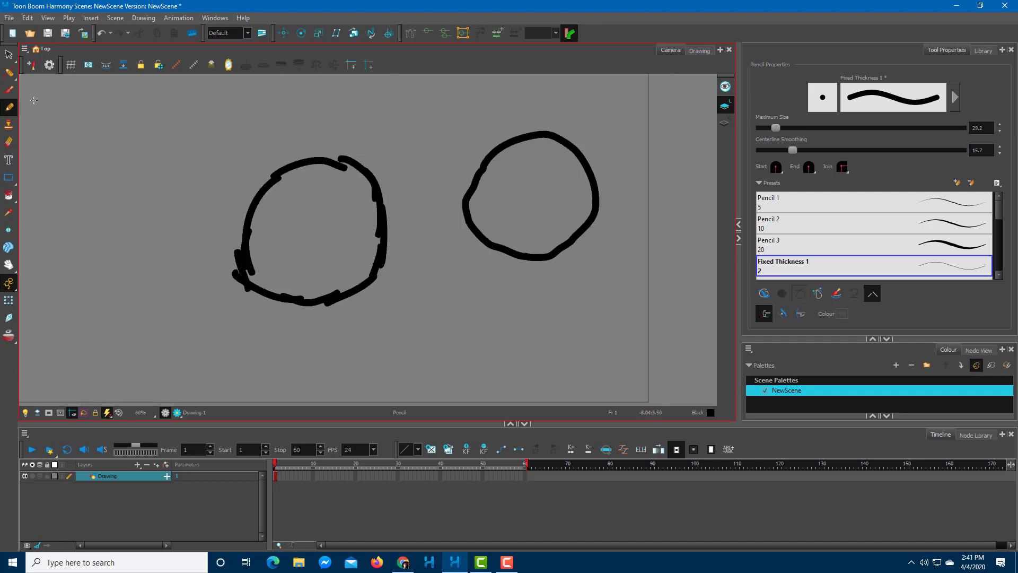
Select the jagged left circle and delete it.
click(8, 55)
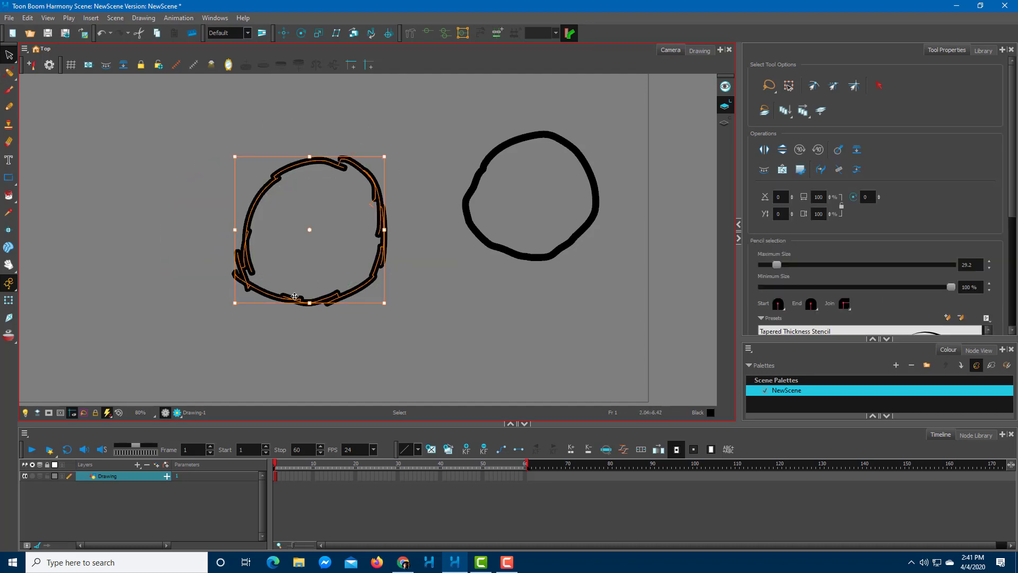
mouse_move(483, 161)
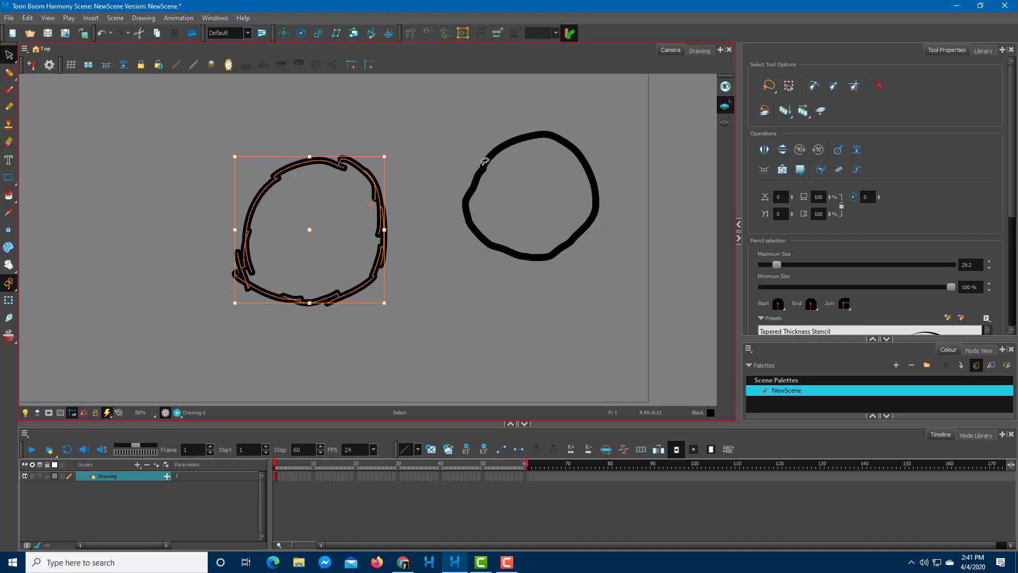
key(Delete)
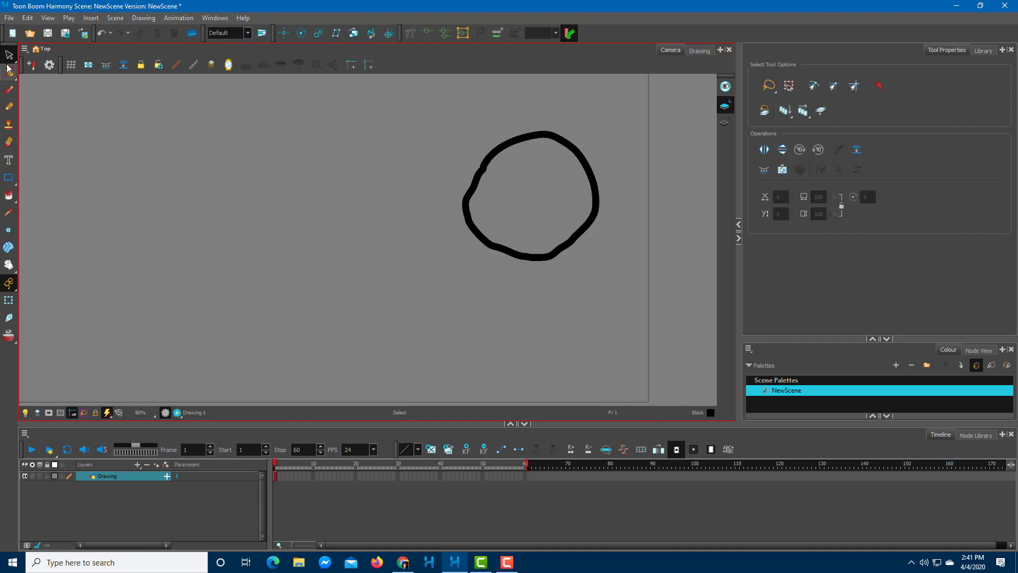
mouse_move(454, 151)
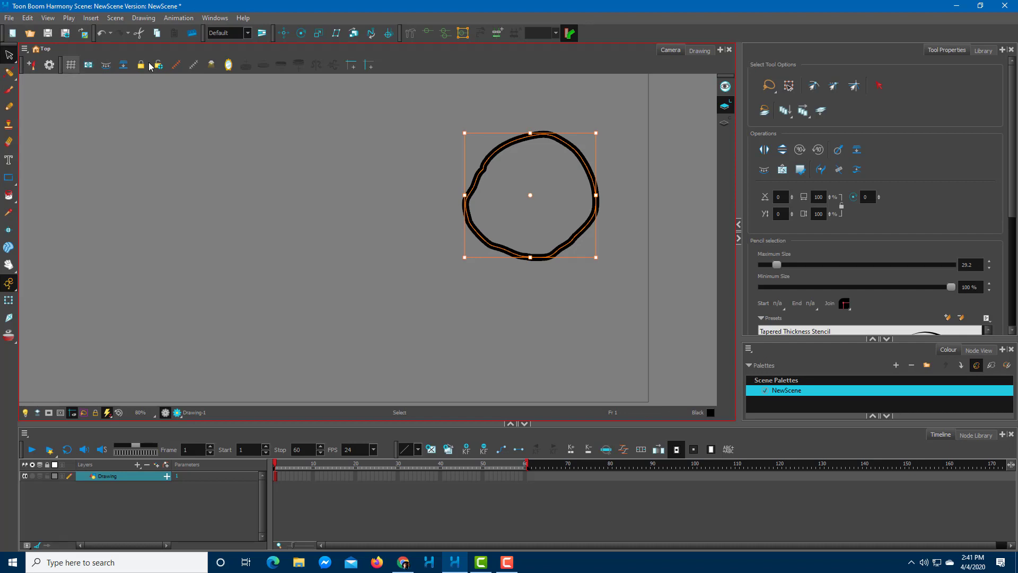
mouse_move(10, 106)
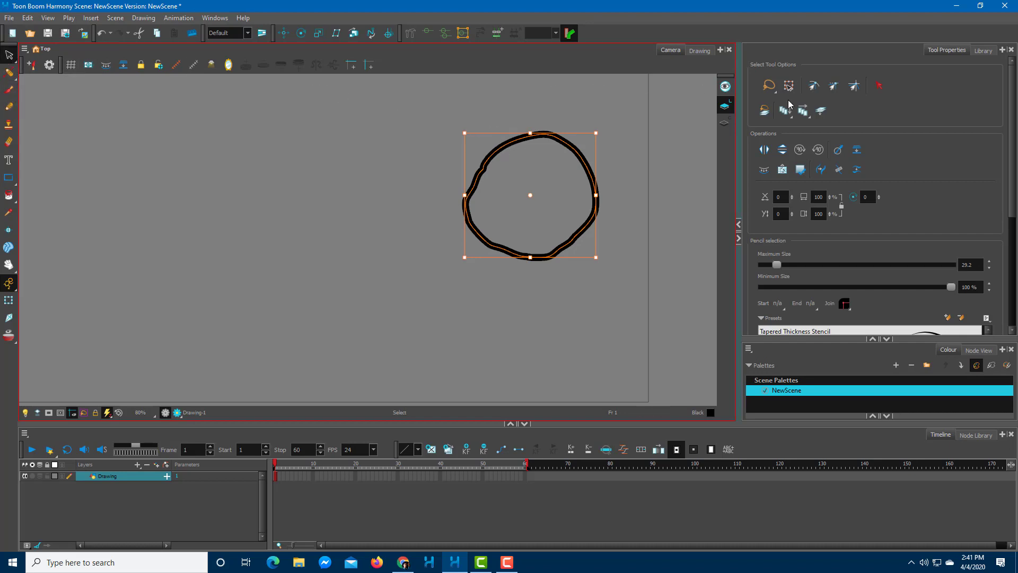
mouse_move(838, 150)
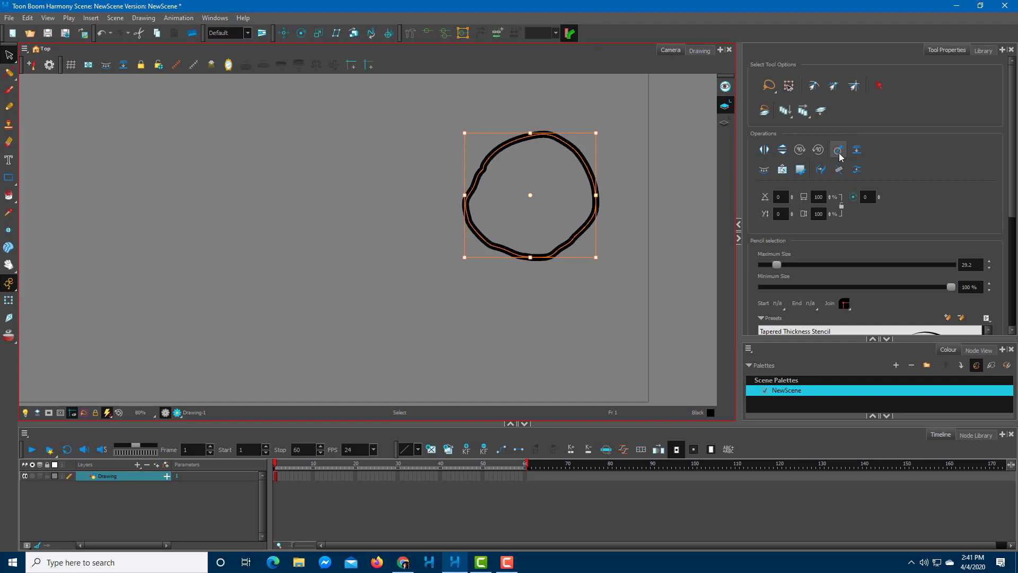
mouse_move(838, 150)
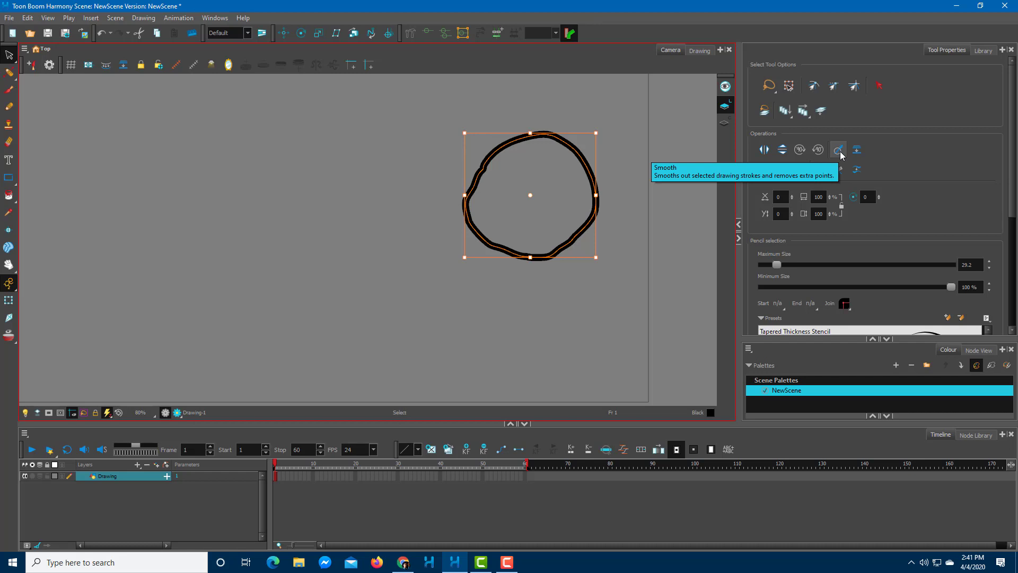
Apply Smooth to the selected circle, then to the second circle.
click(837, 149)
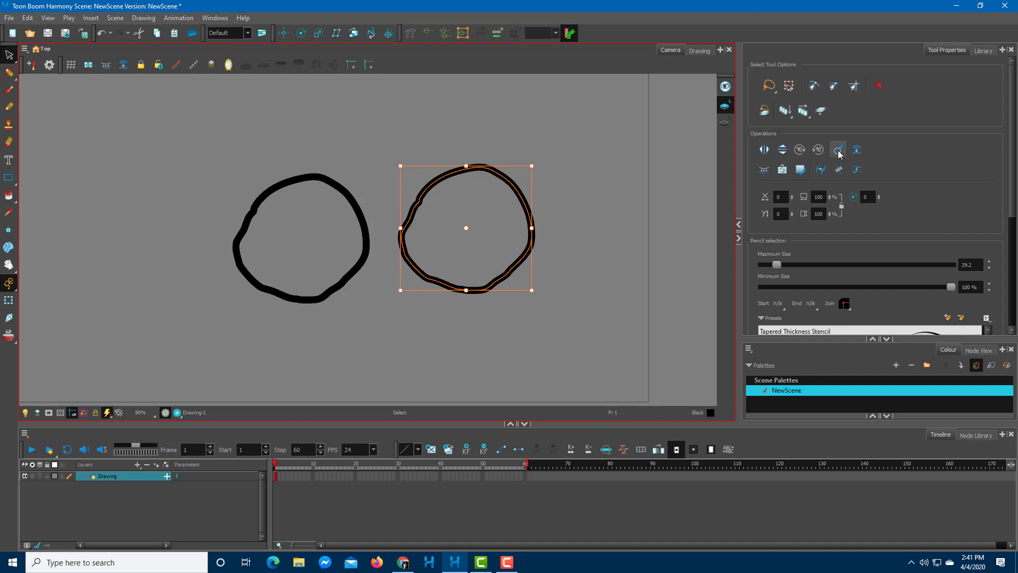
click(838, 150)
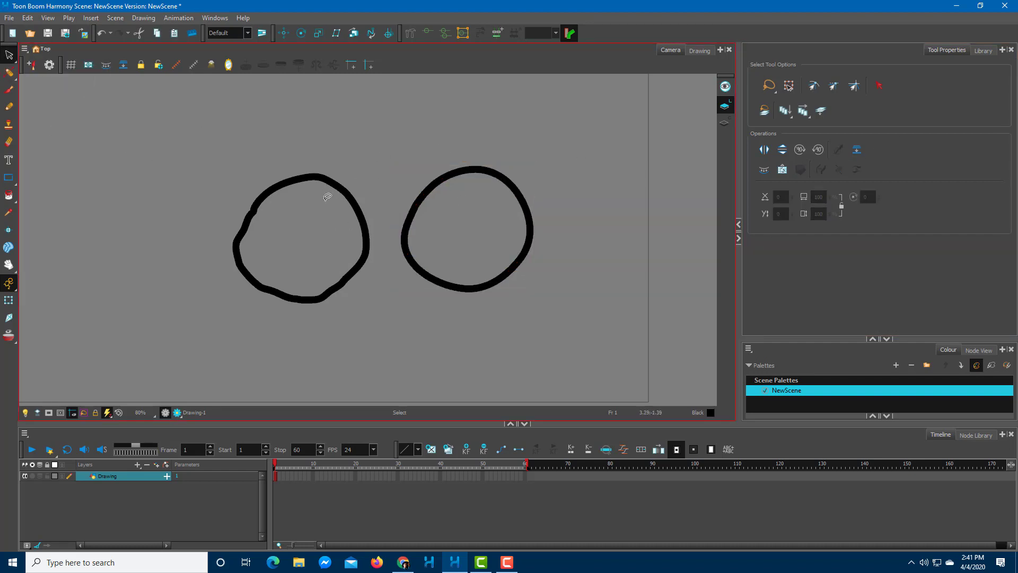
mouse_move(92, 164)
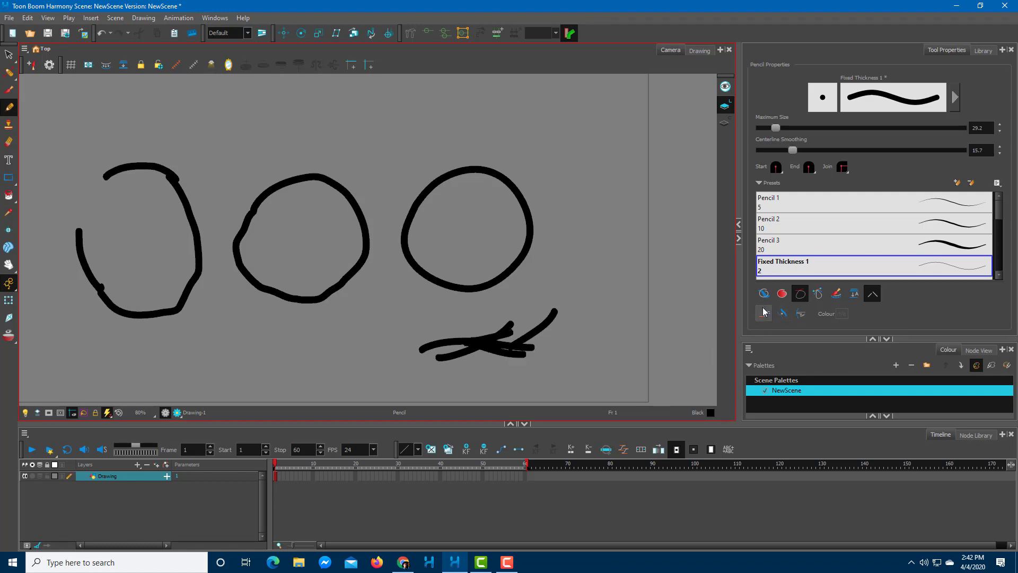
mouse_move(4, 88)
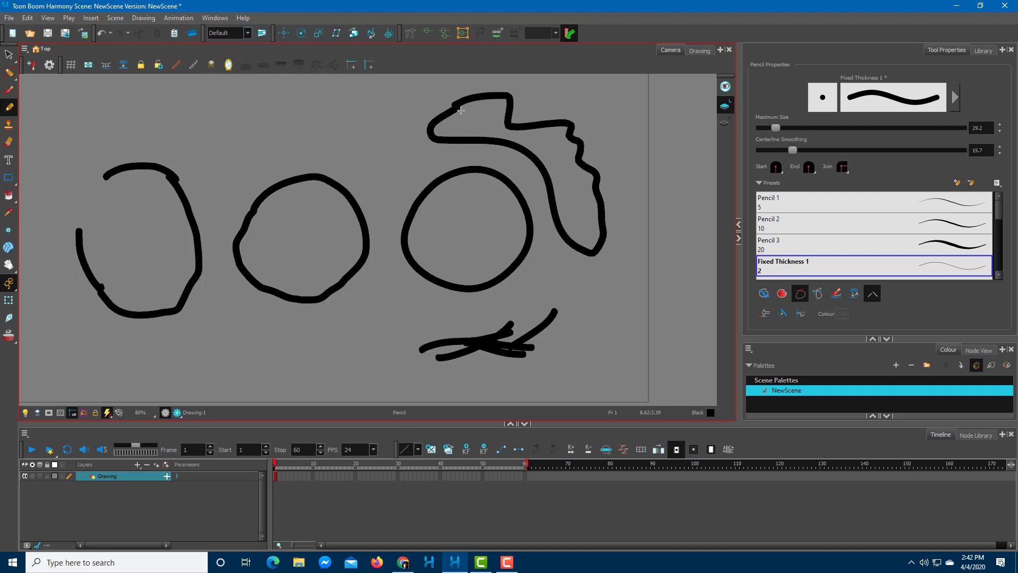
Select the wiggly curve at the top right for smoothing.
click(8, 55)
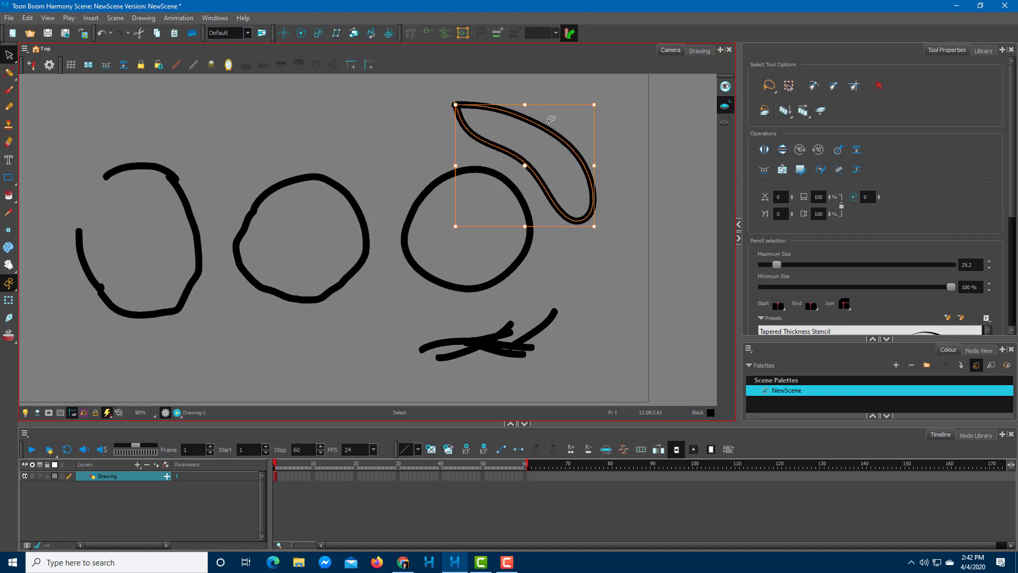
mouse_move(380, 160)
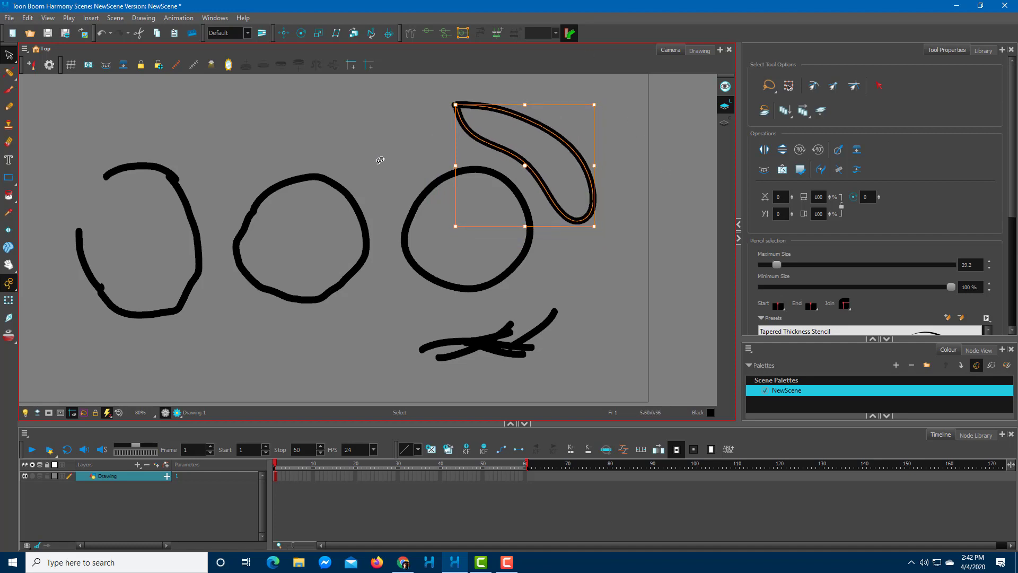
mouse_move(75, 112)
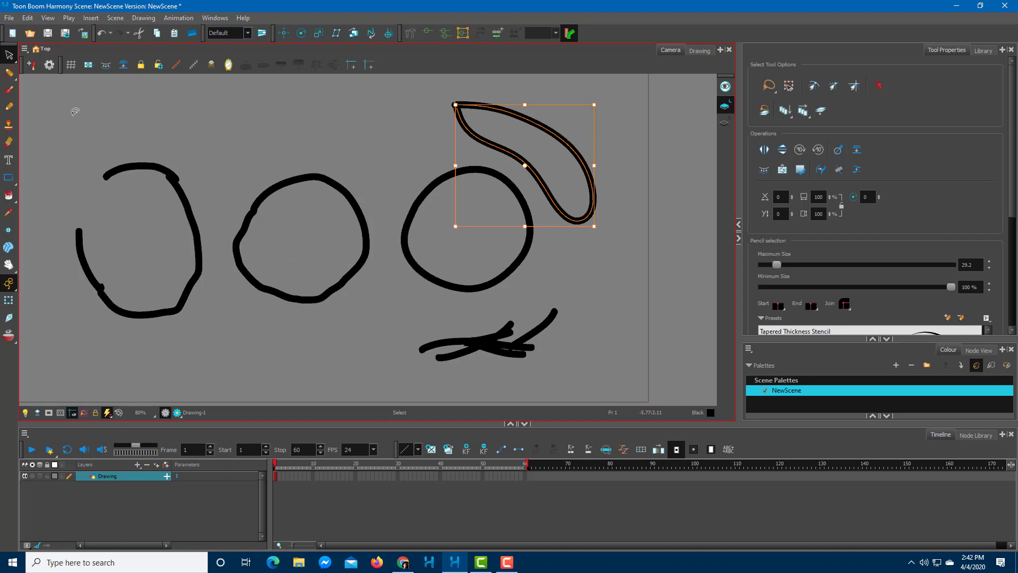
Pick a drawing tool for the new looping stroke at the top left.
click(9, 107)
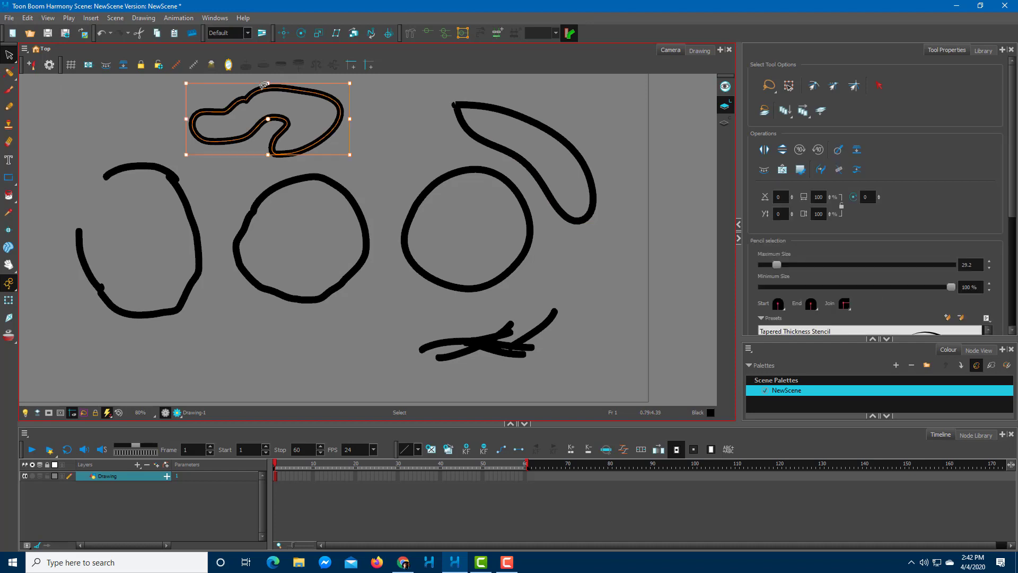
mouse_move(262, 87)
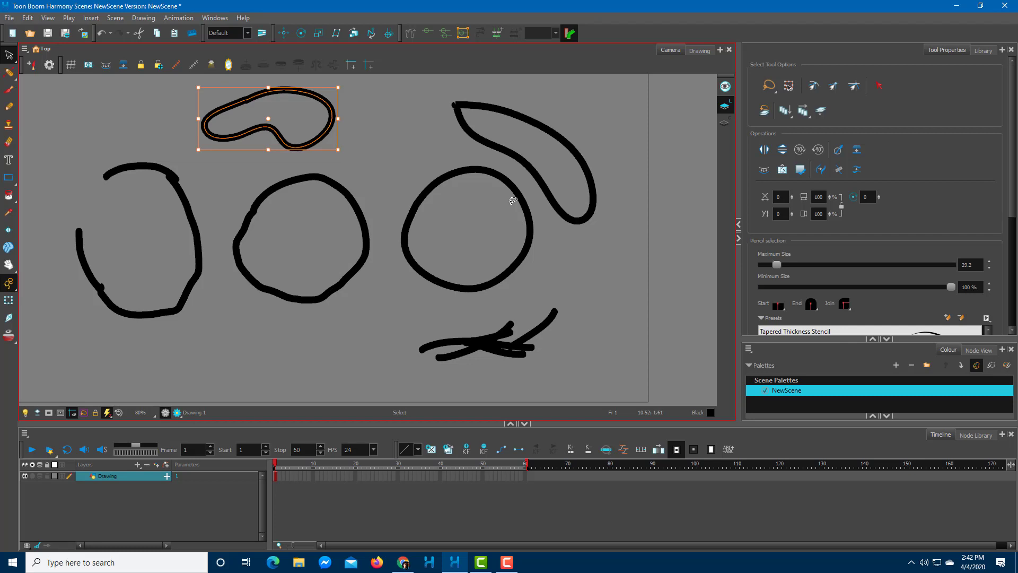
mouse_move(512, 199)
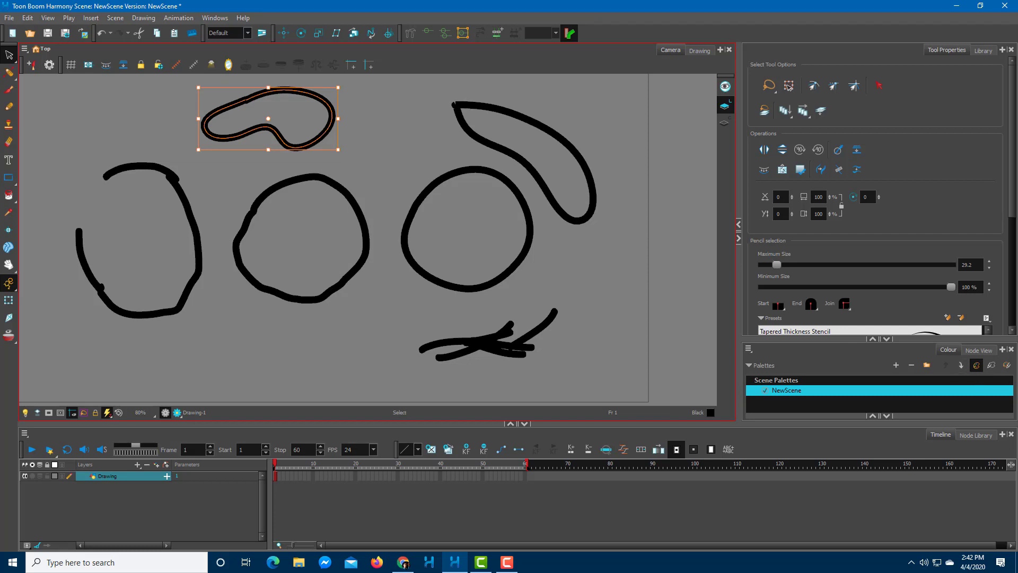